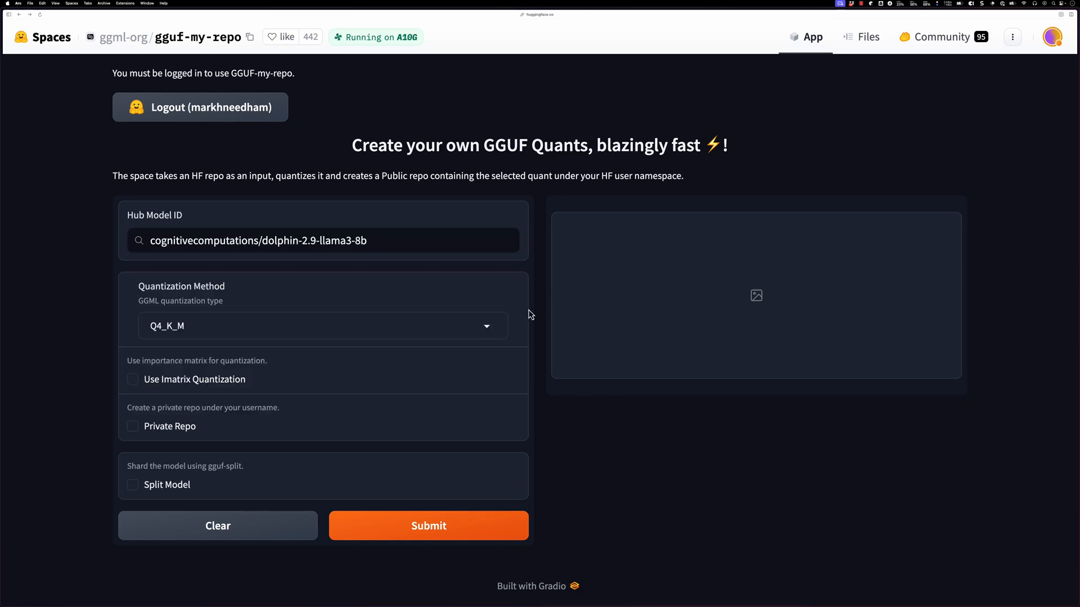
# Submit dolphin-2.9-llama3-8b for Q4_K_M quantization and follow the 'here' link to the result.
pyautogui.click(427, 525)
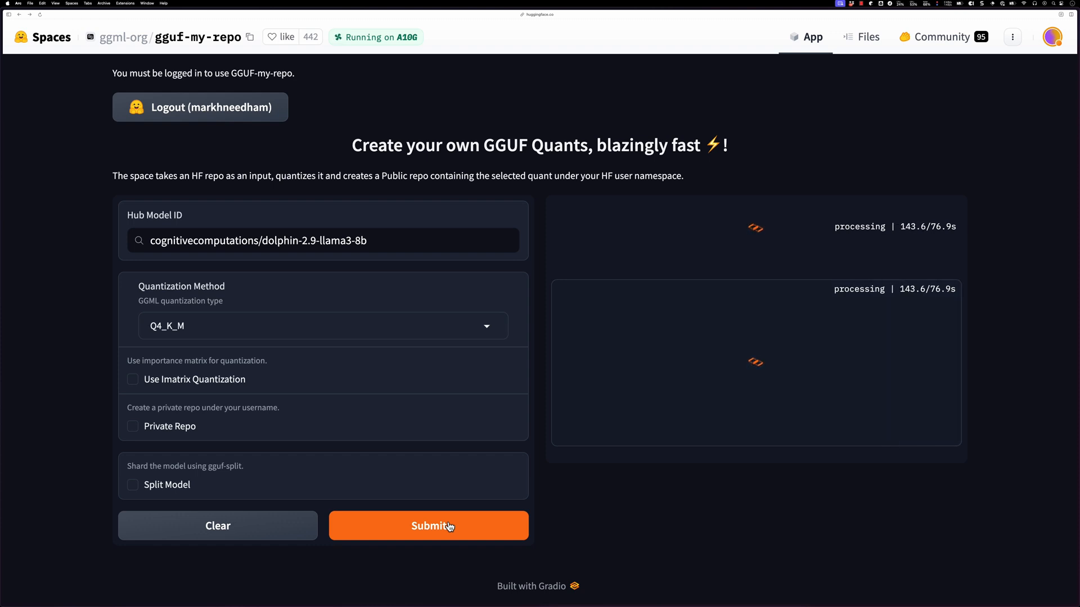
pyautogui.click(427, 525)
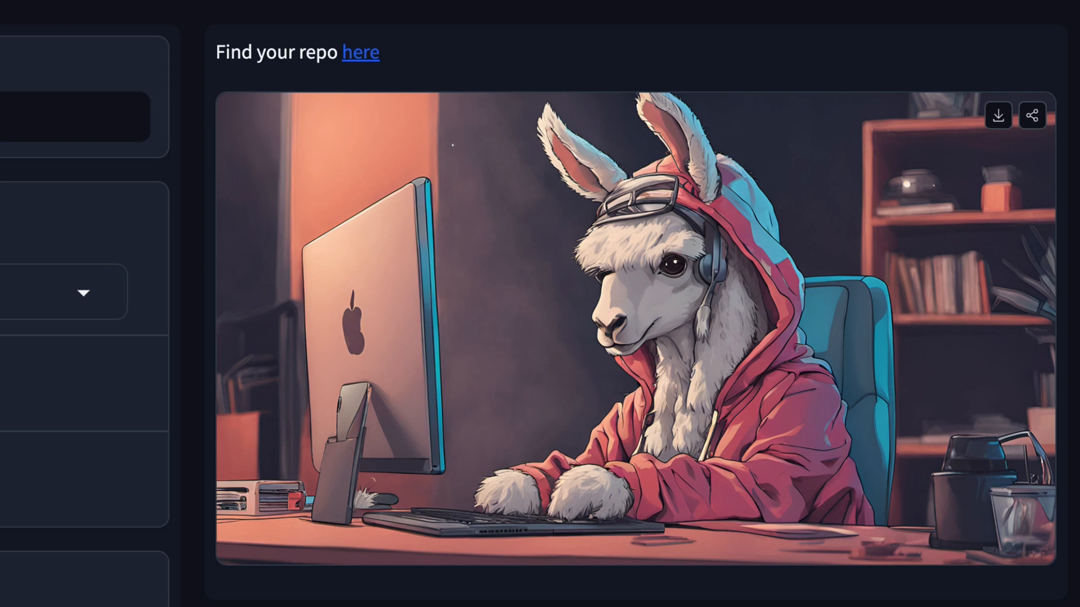
pyautogui.moveTo(393, 73)
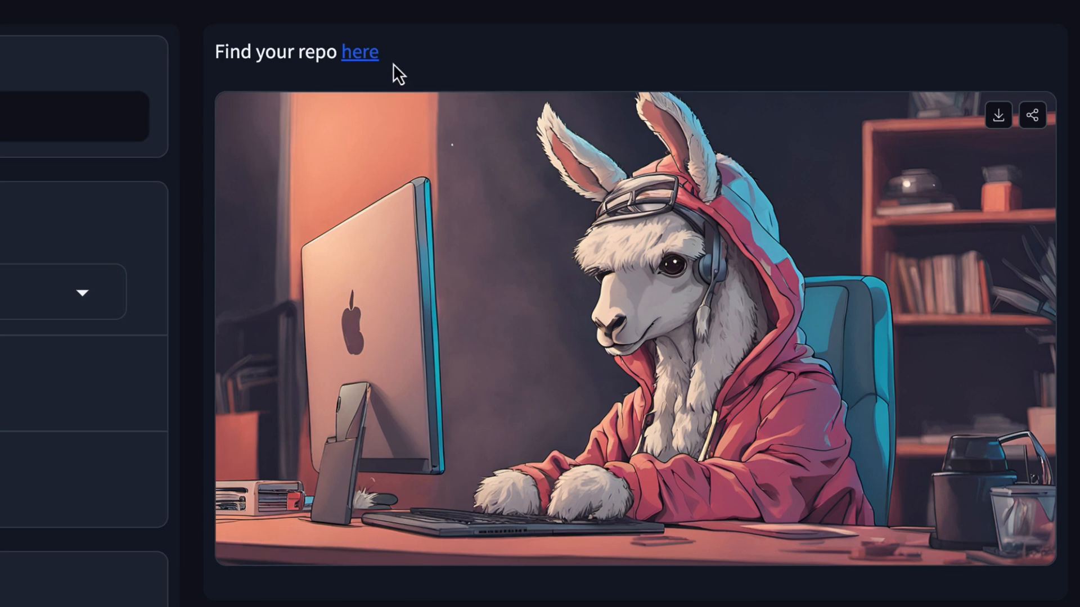
pyautogui.click(359, 52)
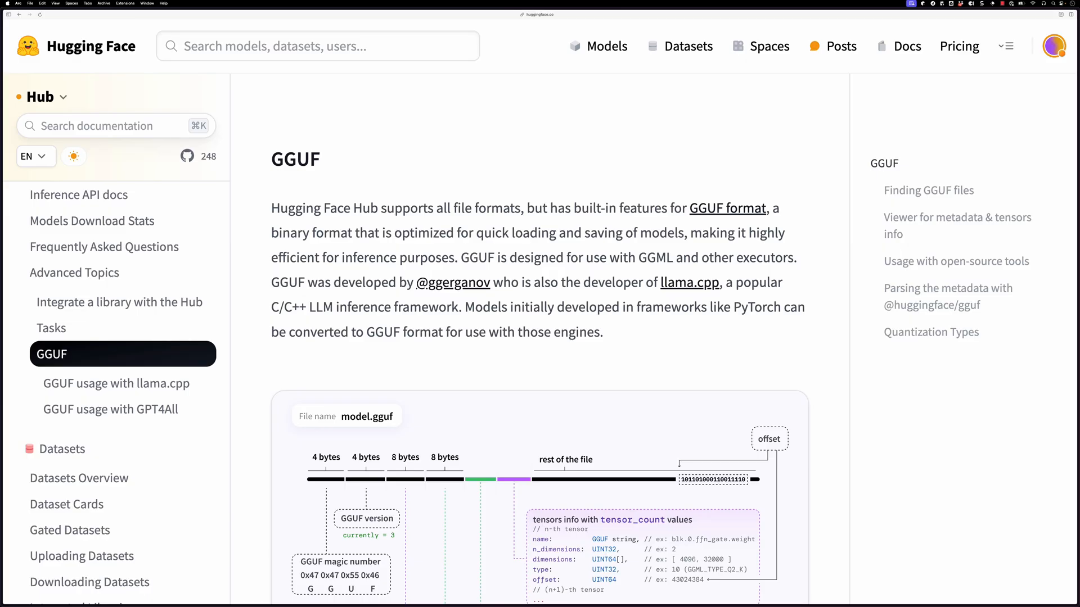
# Scroll down the Hub GGUF docs page to the file-layout diagram.
pyautogui.scroll(-3)
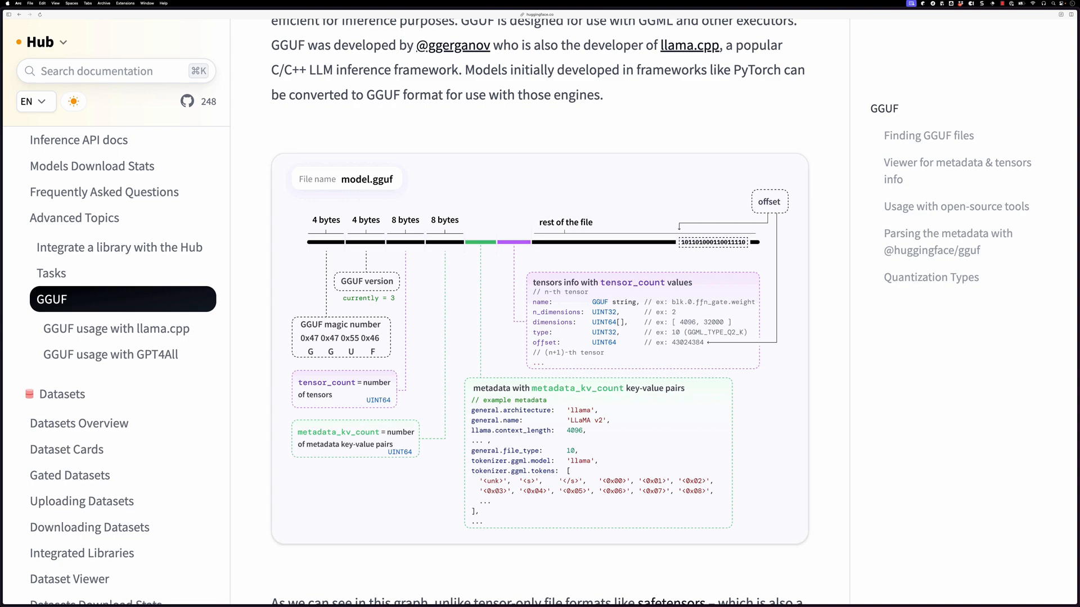
pyautogui.scroll(-3)
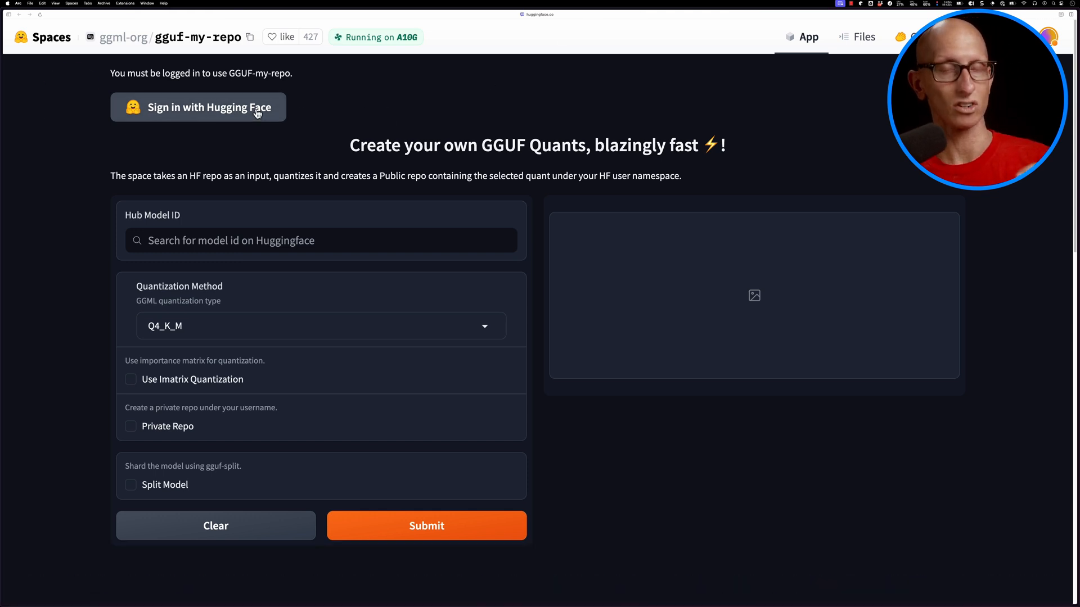
# Sign in with Hugging Face, then try the imatrix and split-model options.
pyautogui.click(197, 107)
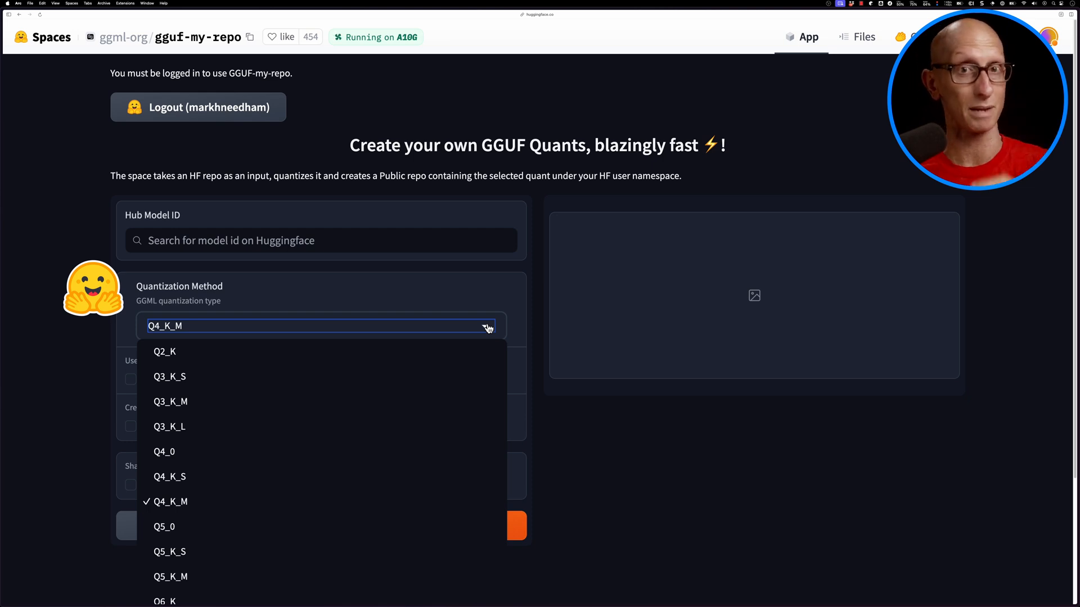
pyautogui.moveTo(525, 311)
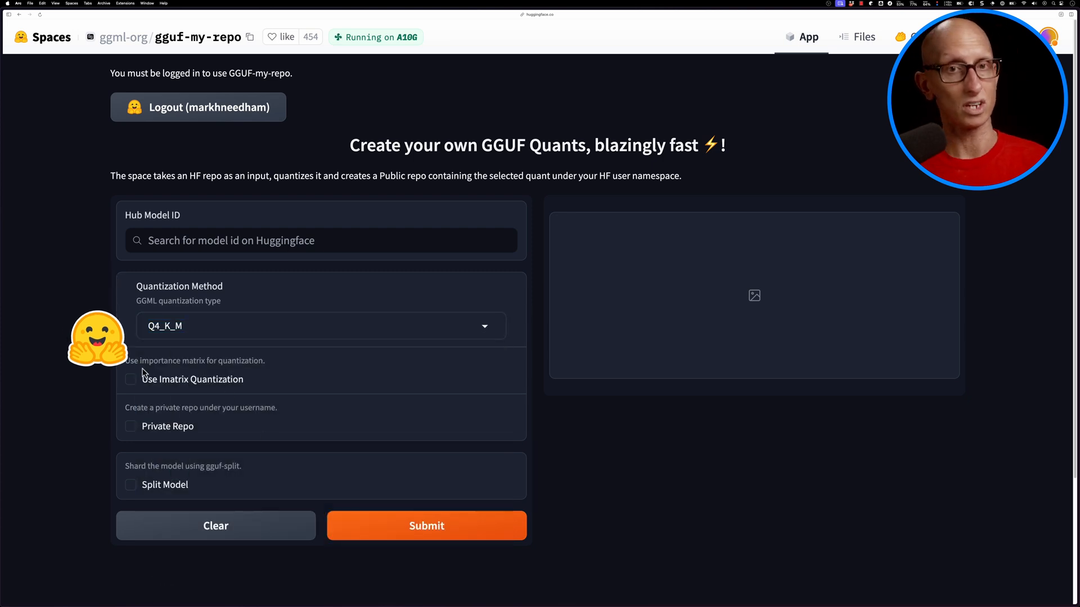
pyautogui.click(130, 378)
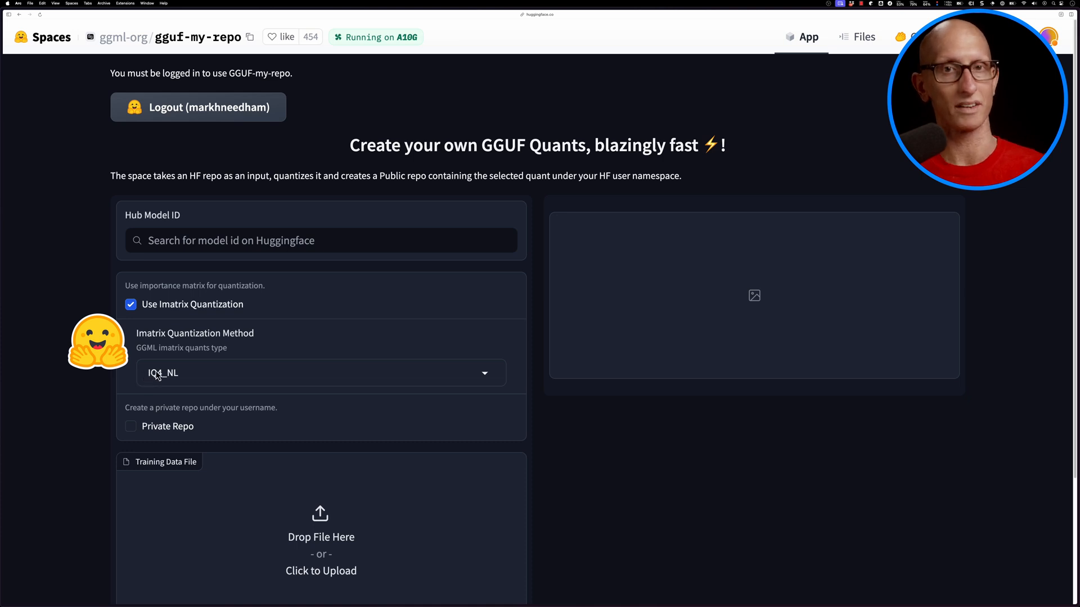
pyautogui.moveTo(499, 376)
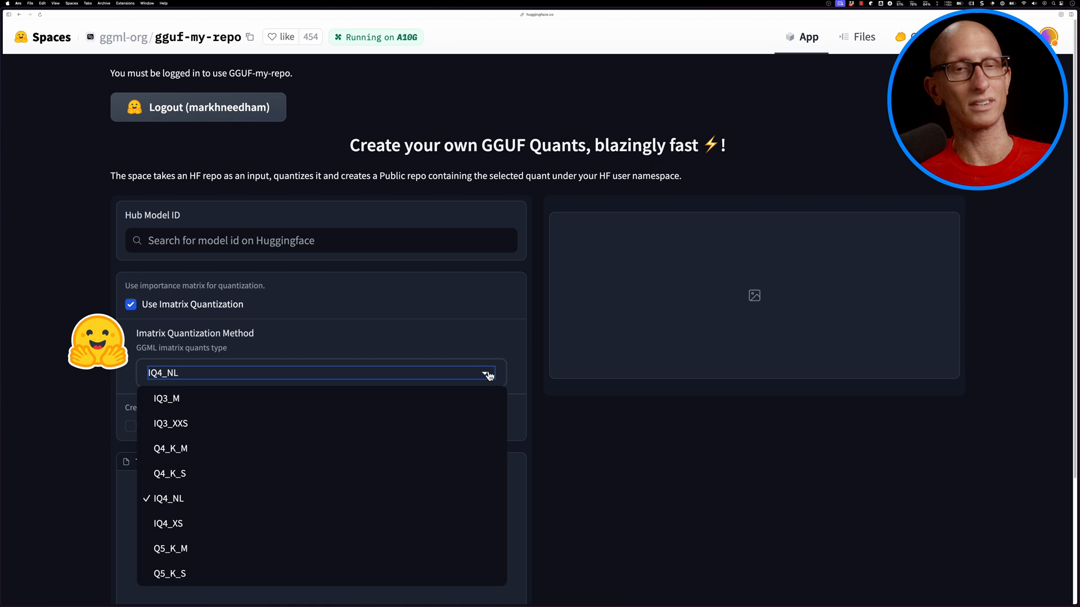
pyautogui.click(132, 304)
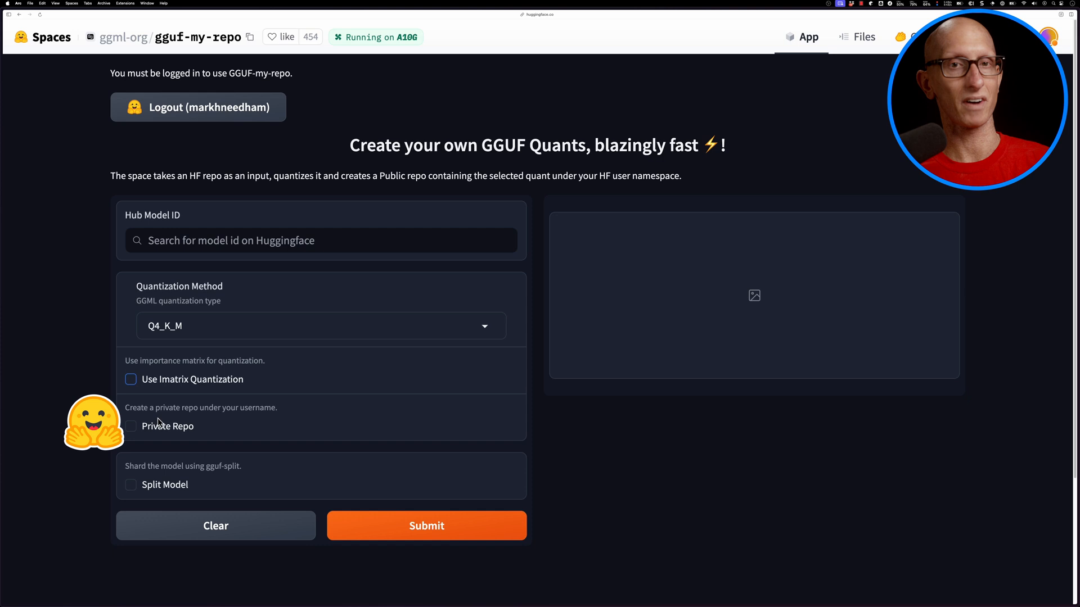
pyautogui.click(130, 485)
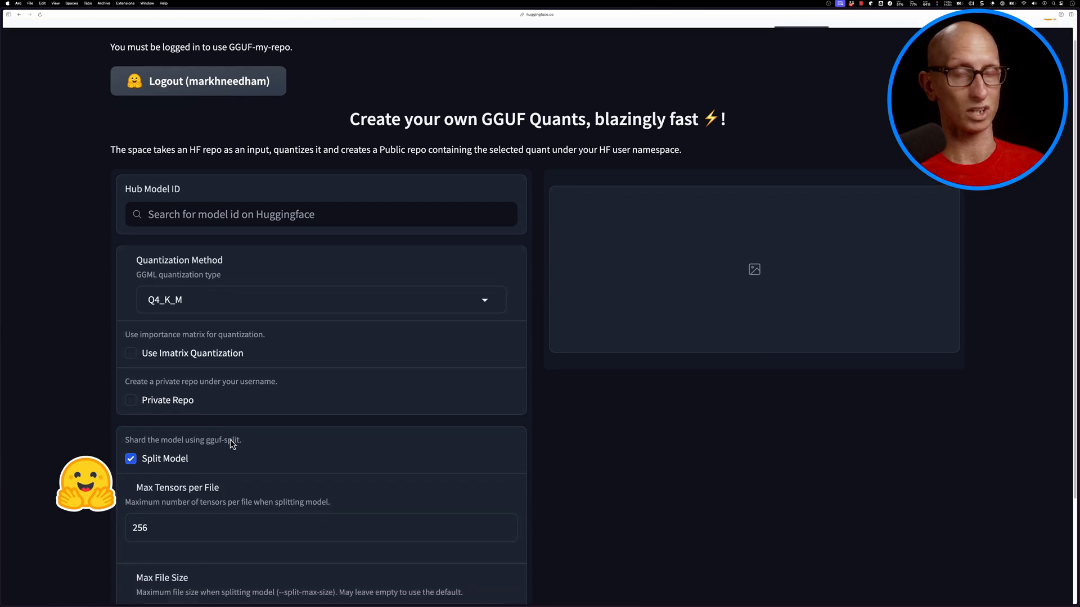
pyautogui.scroll(-3)
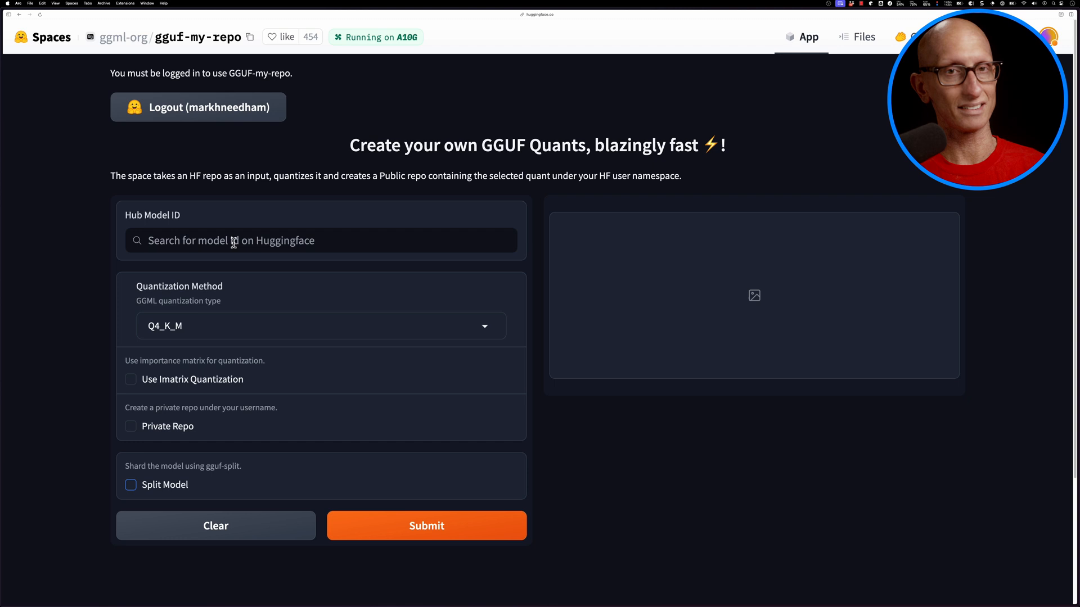
# Enter cognitivecomputations/dolphin-2.9-llama3-8b as the Hub model ID and submit it at Q4_K_M.
pyautogui.click(320, 240)
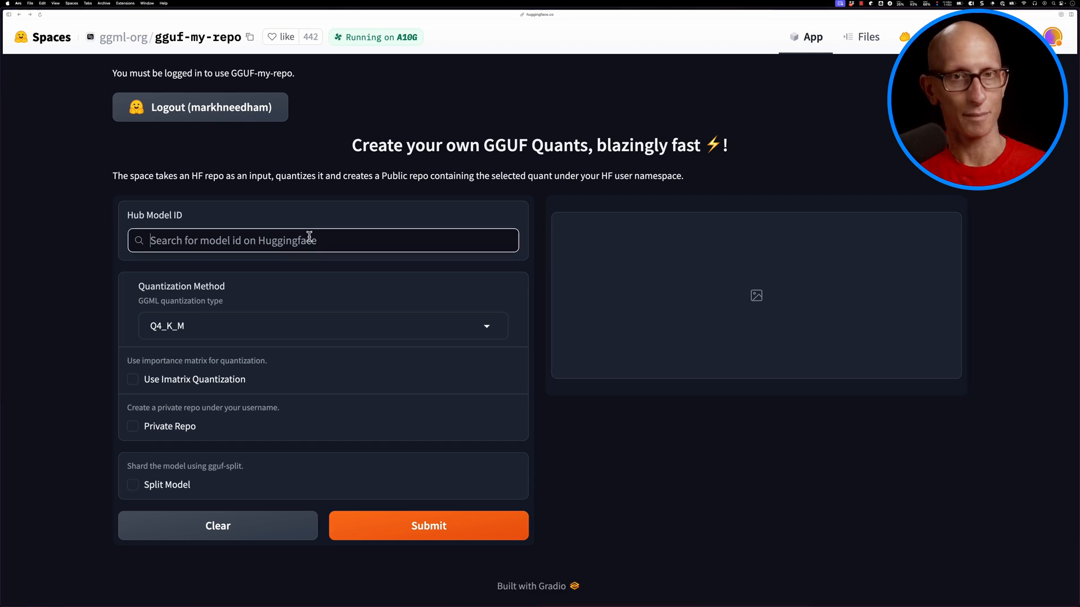
pyautogui.write('cognitivecomputations/dolphin-2.9-llama3-8b')
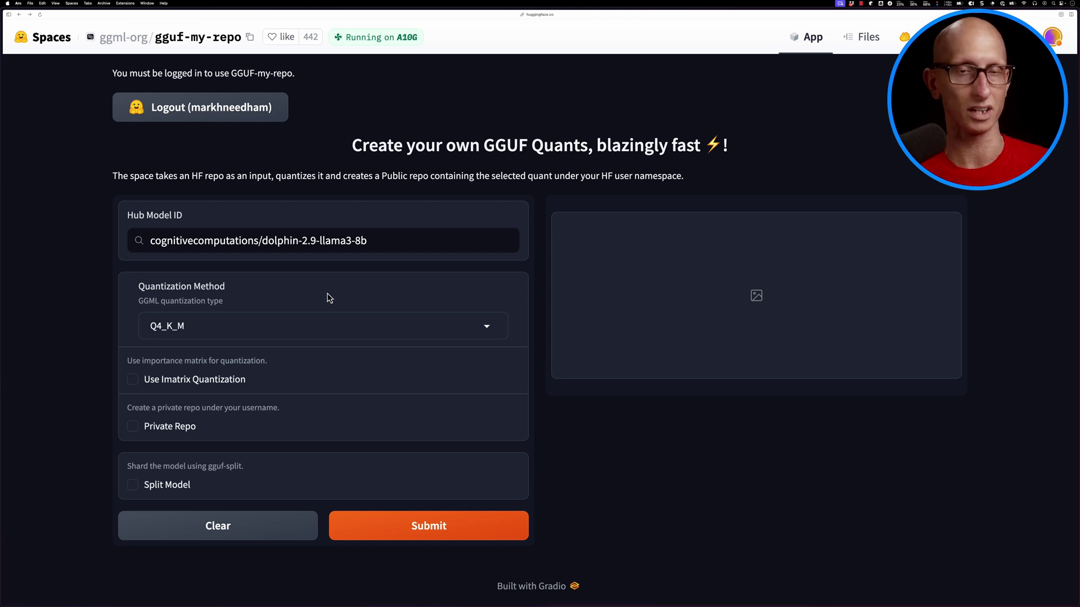
pyautogui.moveTo(357, 266)
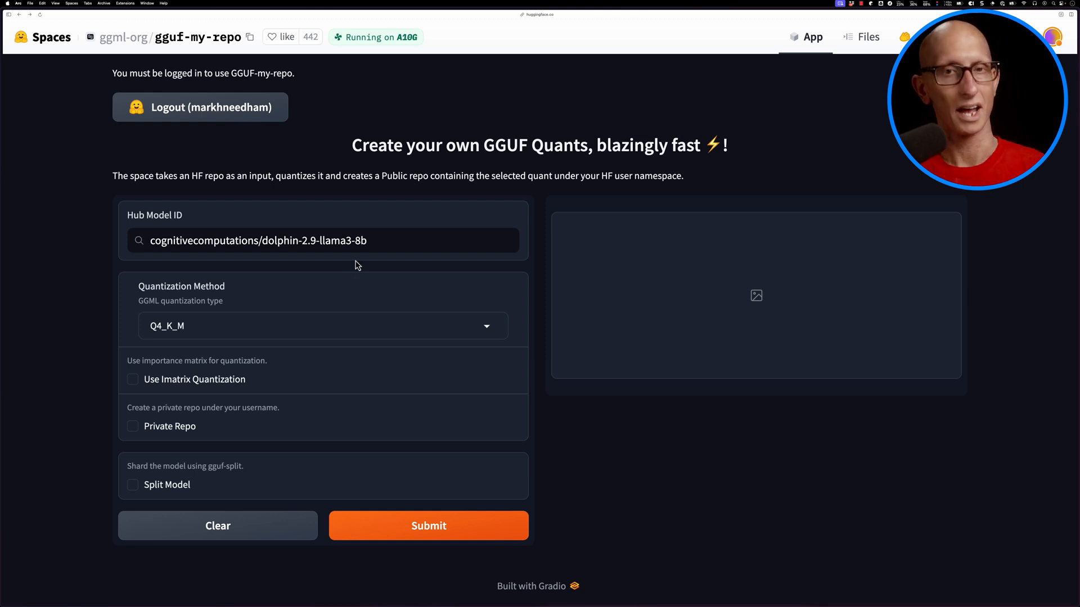
pyautogui.click(427, 525)
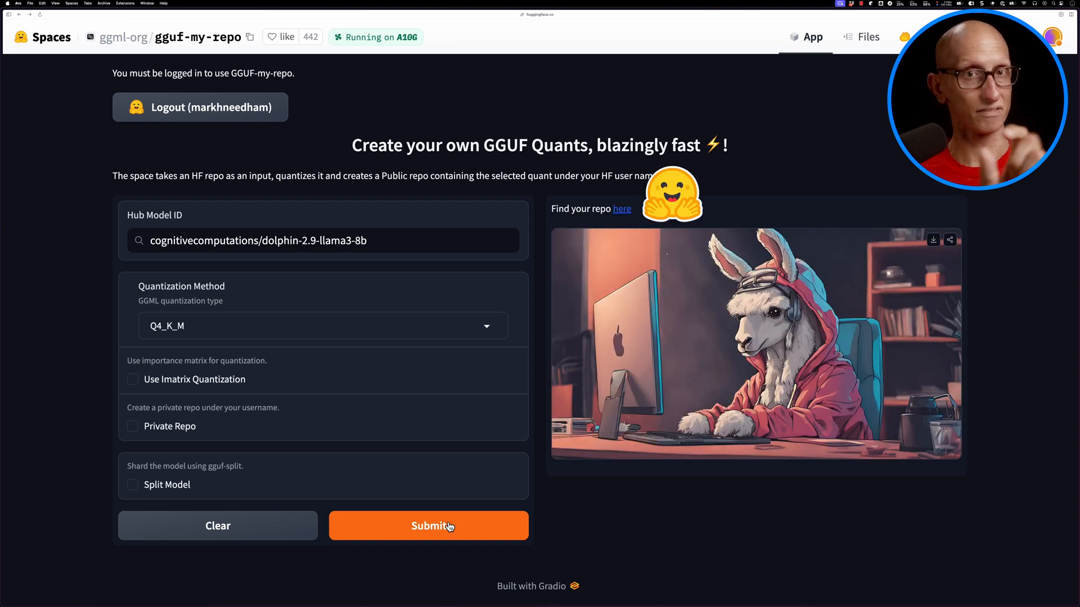
pyautogui.moveTo(568, 445)
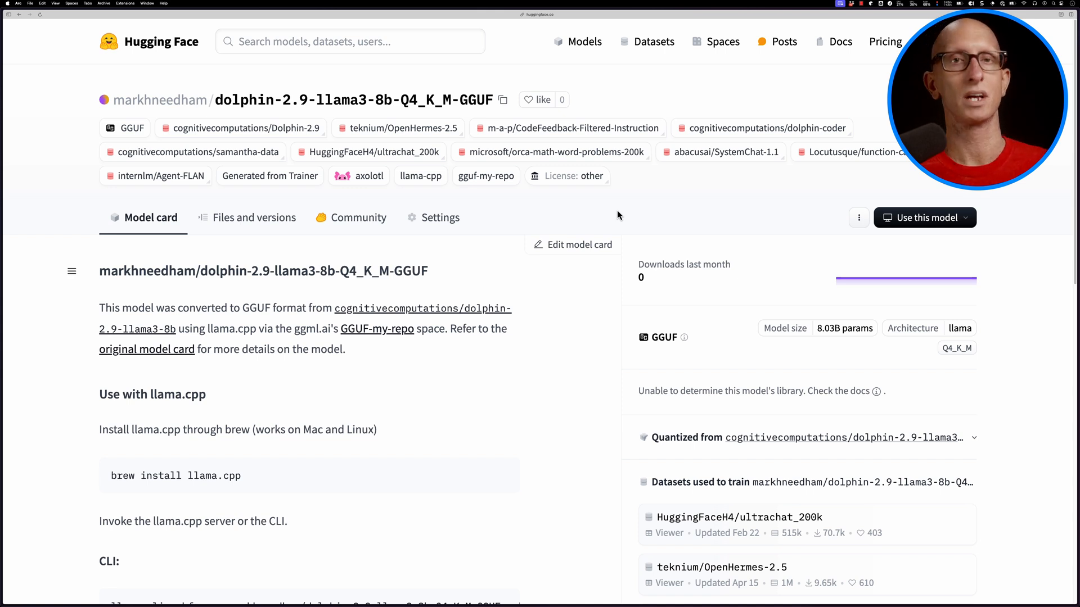
pyautogui.moveTo(488, 235)
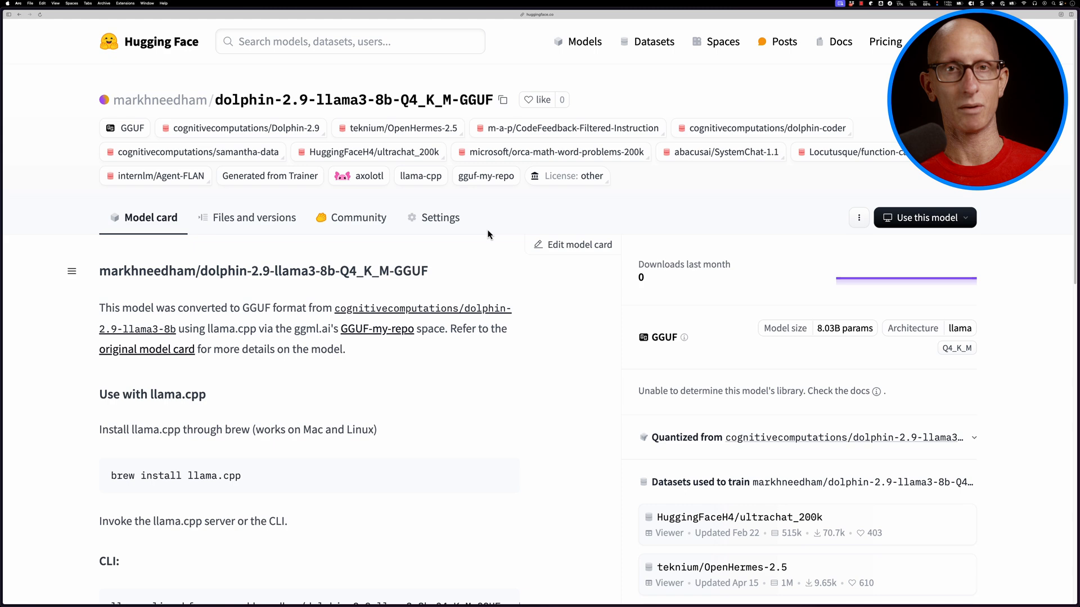
# Show the repo's Files and versions, listing the 4.92 GB q4_k_m.gguf file.
pyautogui.click(254, 217)
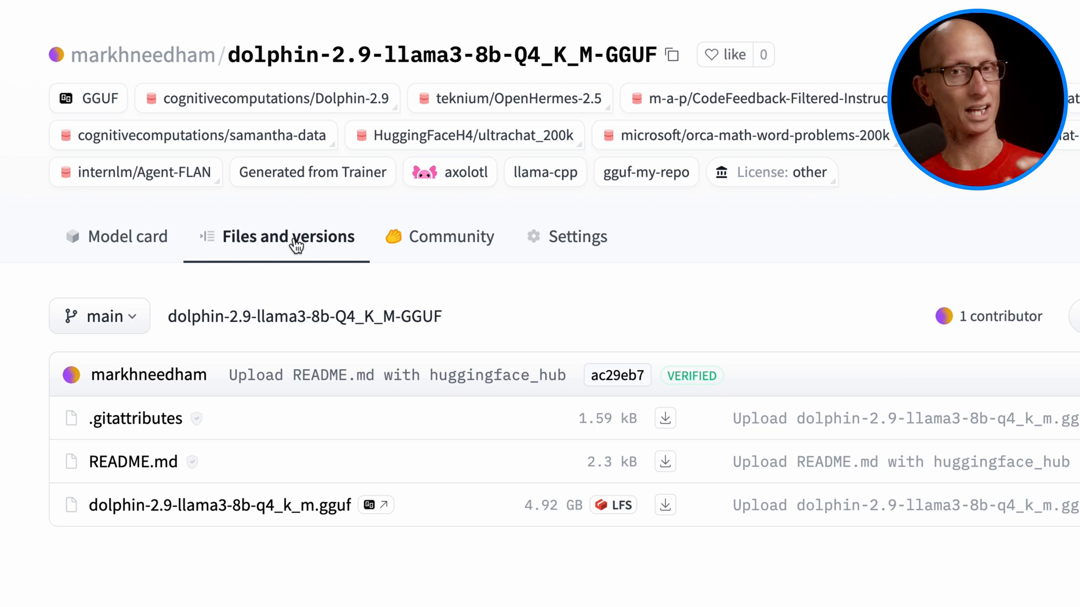
pyautogui.moveTo(676, 62)
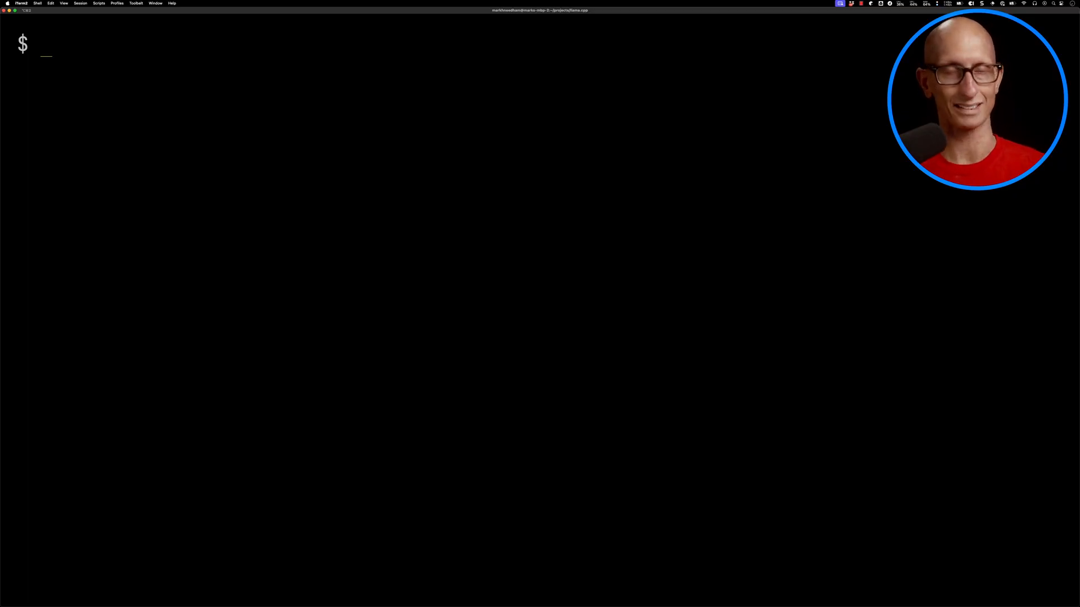
# Download markhneedham/dolphin-2.9-llama3-8b-Q4_K_M-GGUF with hfdownloader and list the downloaded files.
pyautogui.write('hf')
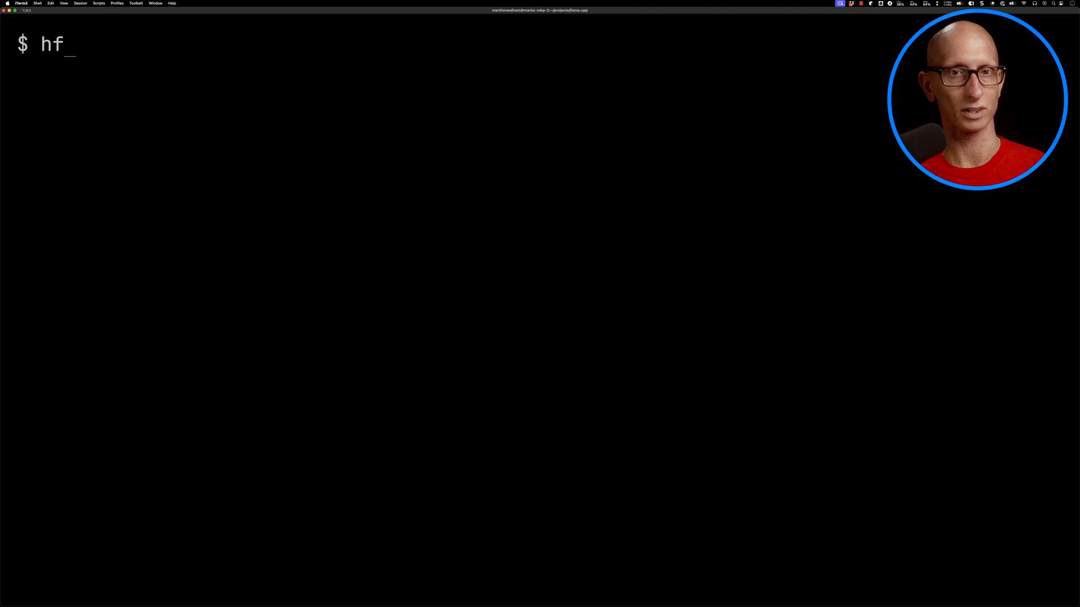
pyautogui.write('downloader -m markhneedham/dolphin-2.9-llama3-8b-Q4_K_M-GGUF')
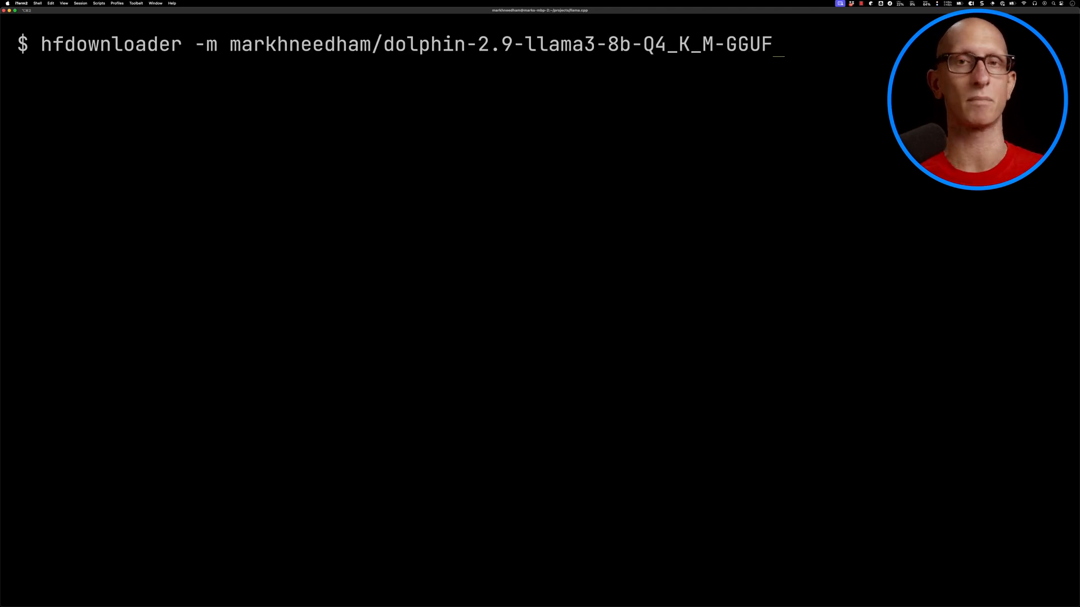
pyautogui.press('Return')
pyautogui.write('tre')
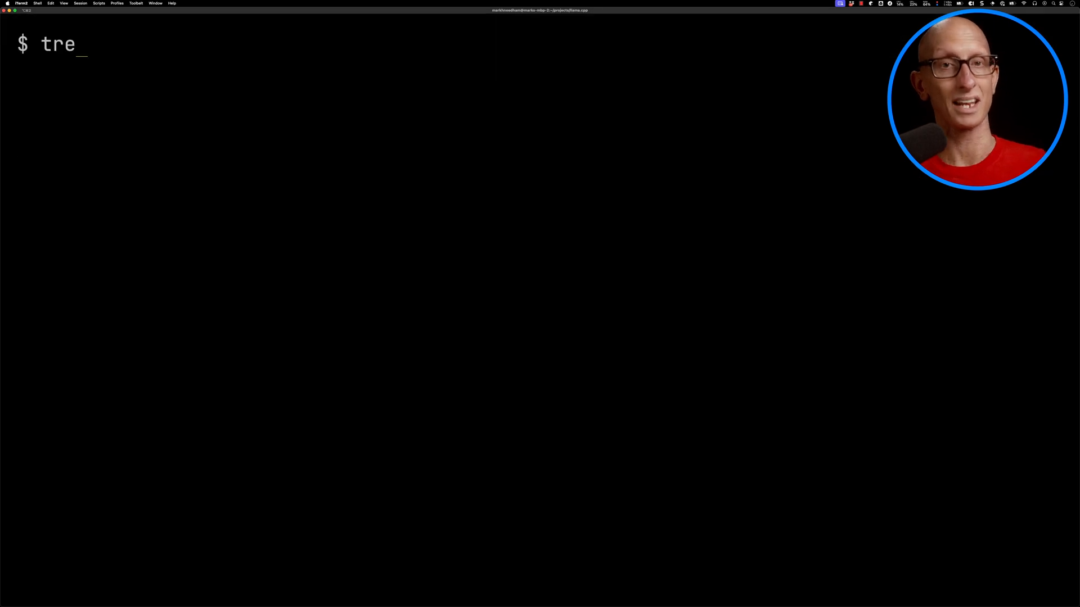
pyautogui.press('Return')
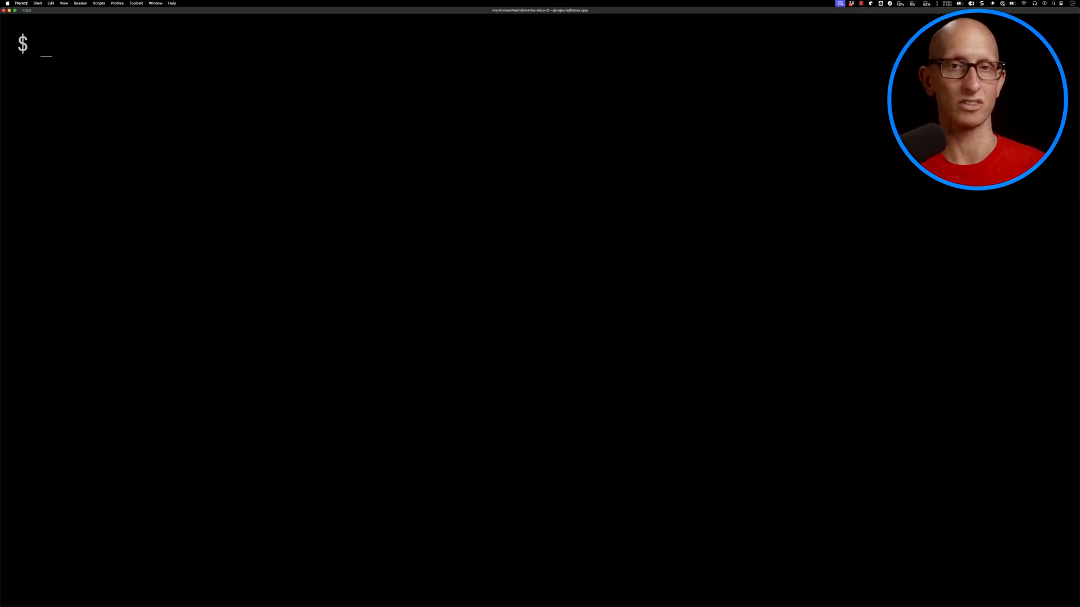
# Brew-install llama.cpp, chat with the Dolphin Q4_K_M model in llama-cli, typing 'Who would win in a'.
pyautogui.write('brew install lla')
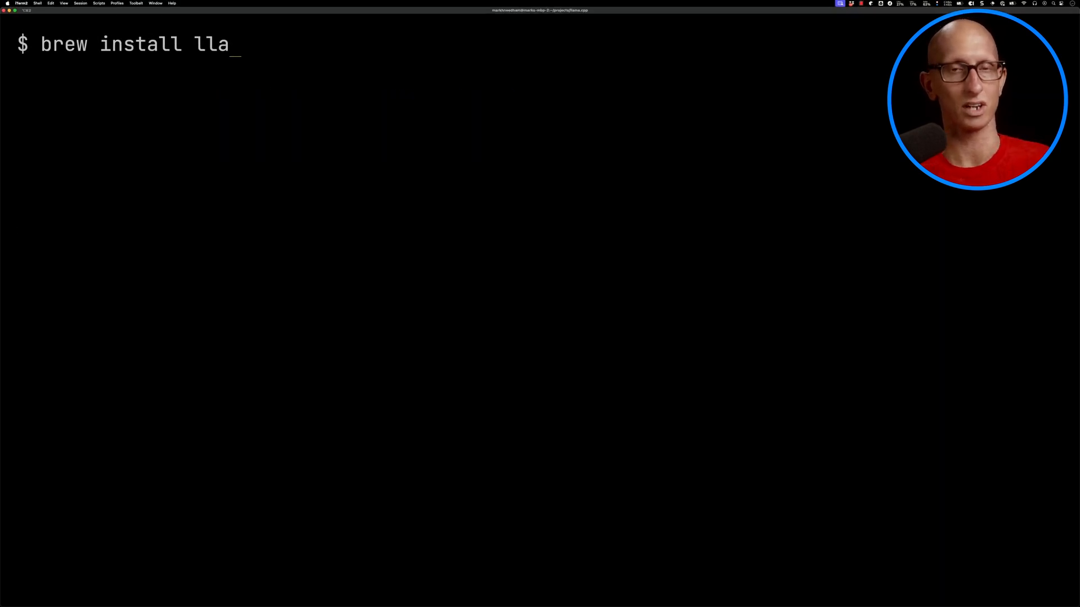
pyautogui.press('Return')
pyautogui.write('llama-cli -m ${mode')
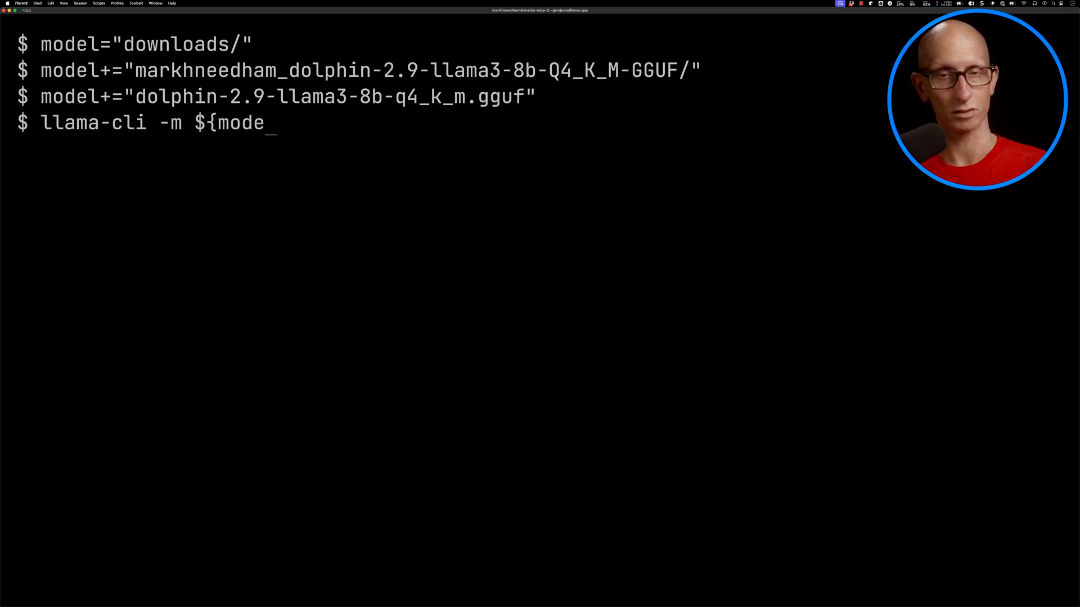
pyautogui.press('Return')
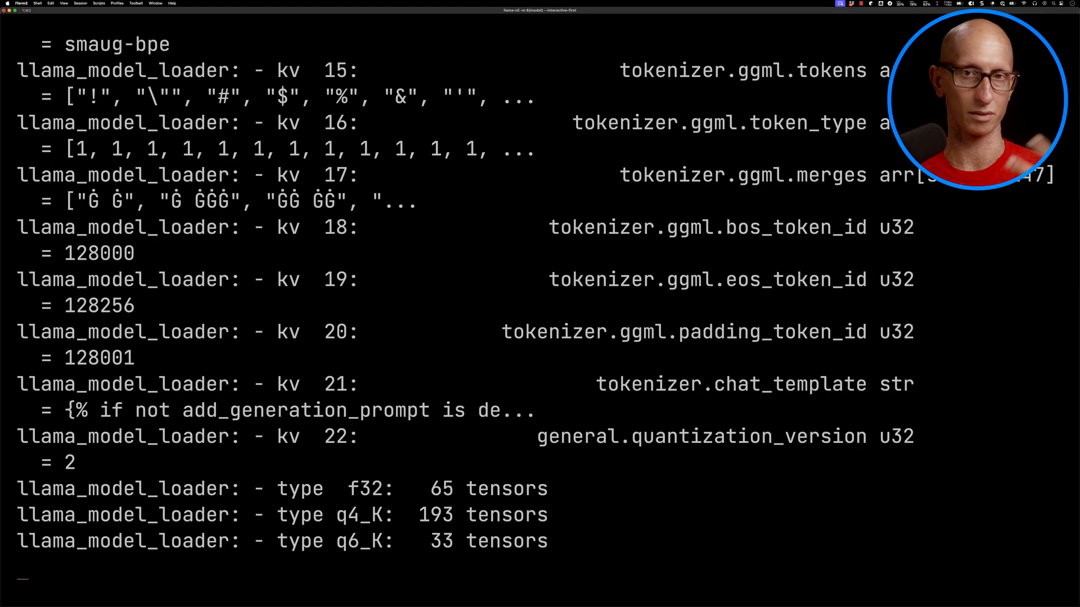
pyautogui.scroll(-3)
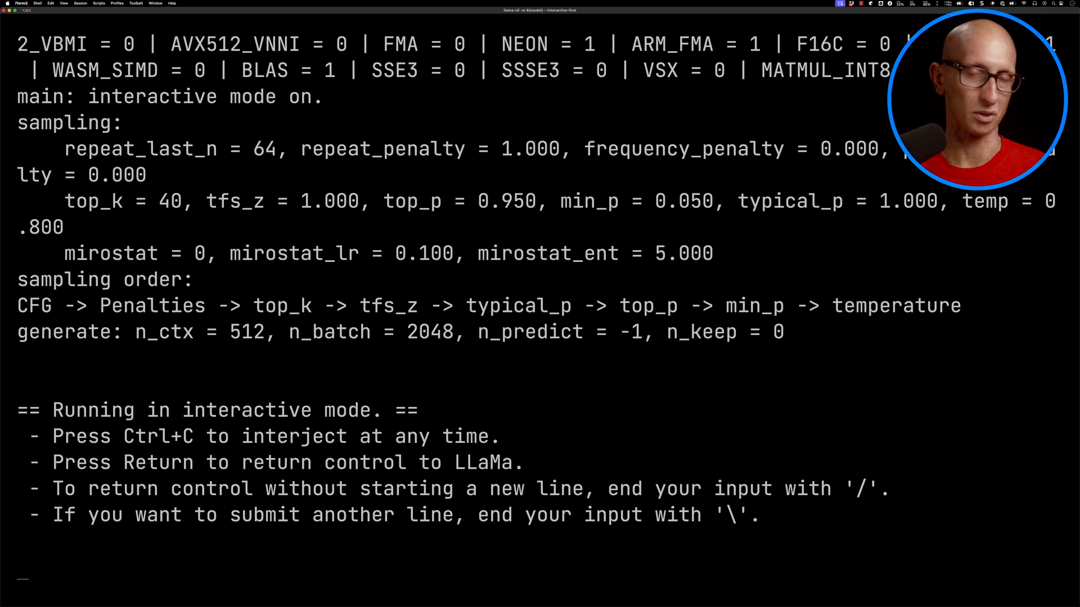
pyautogui.write('Who would win in a')
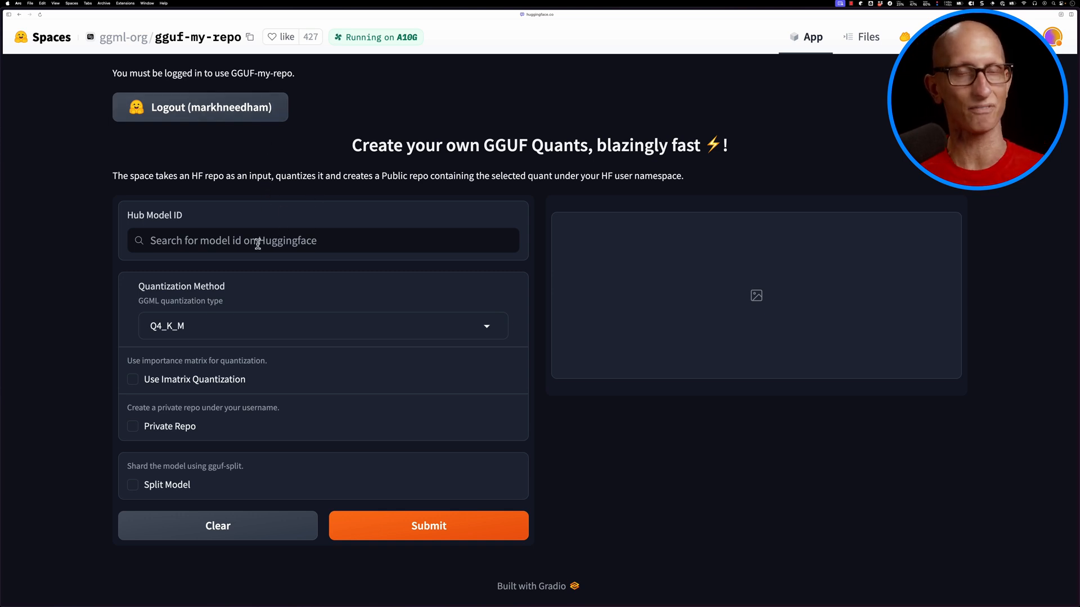
# Search 'phi3-v' and pick microsoft/Phi-3-vision-128k-instruct as the model.
pyautogui.write('phi3-v')
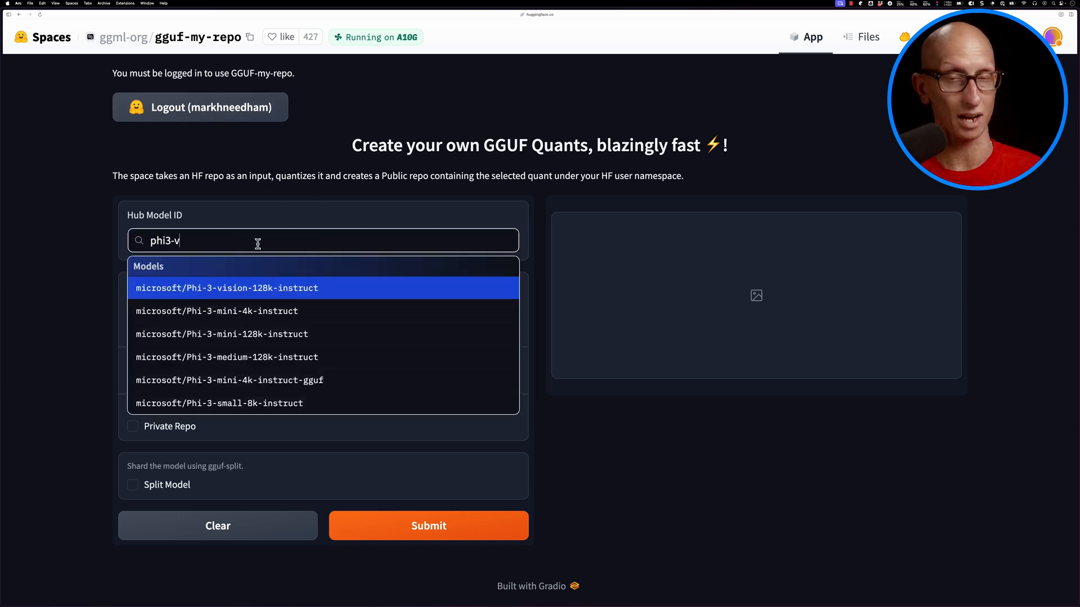
pyautogui.click(428, 526)
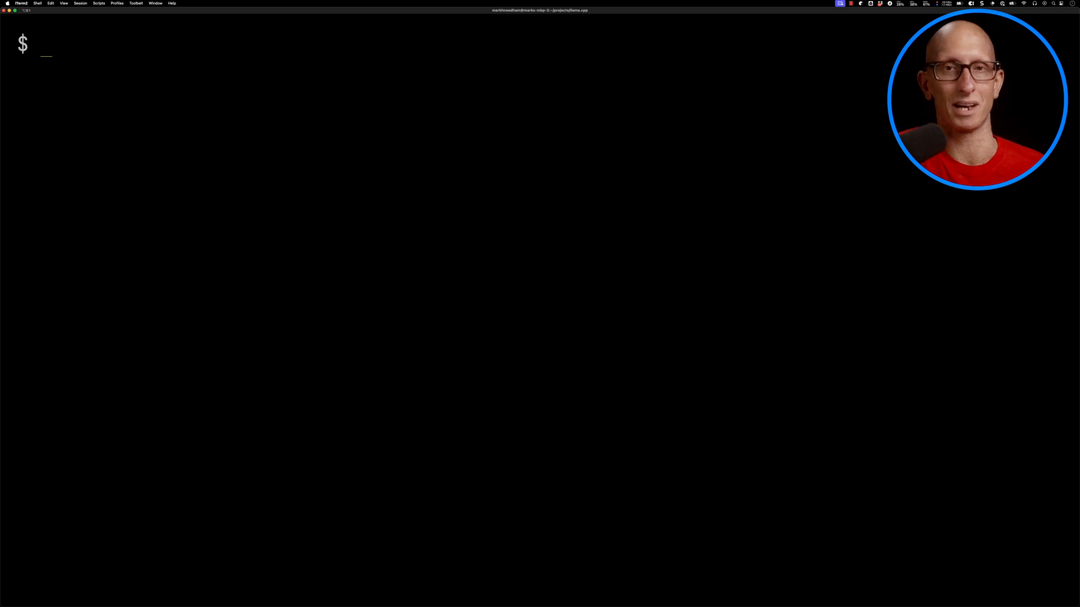
pyautogui.write('pwd')
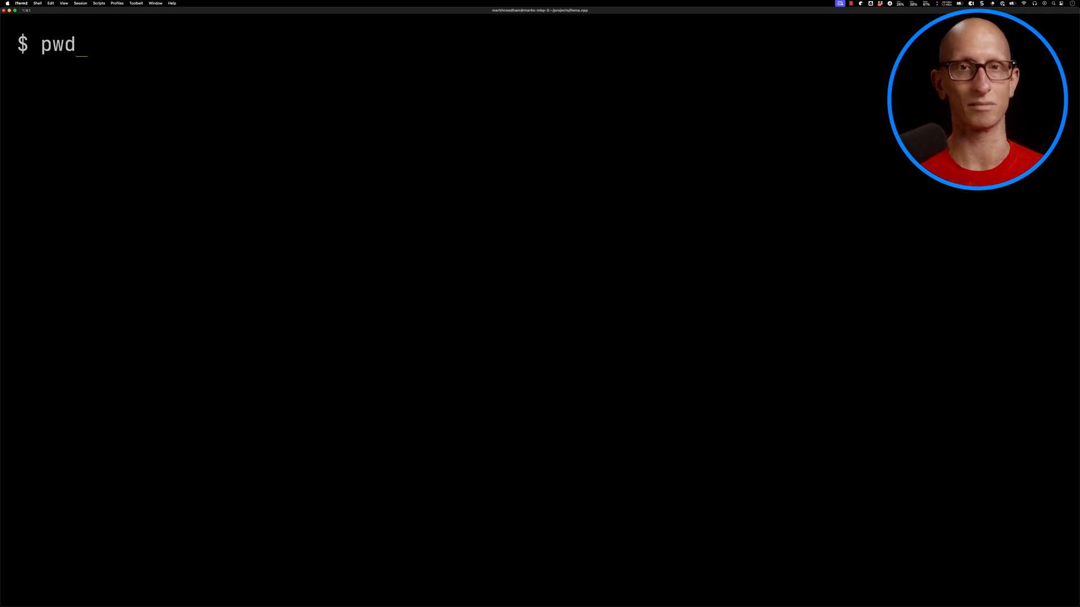
pyautogui.press('Return')
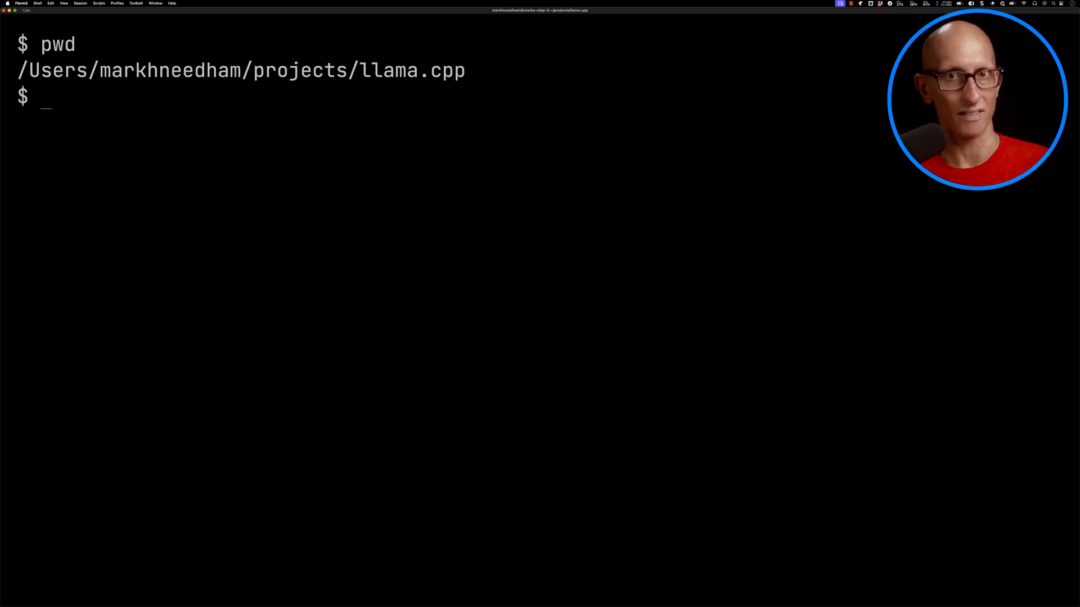
pyautogui.write('grep \\')
pyautogui.write('-rinh \\')
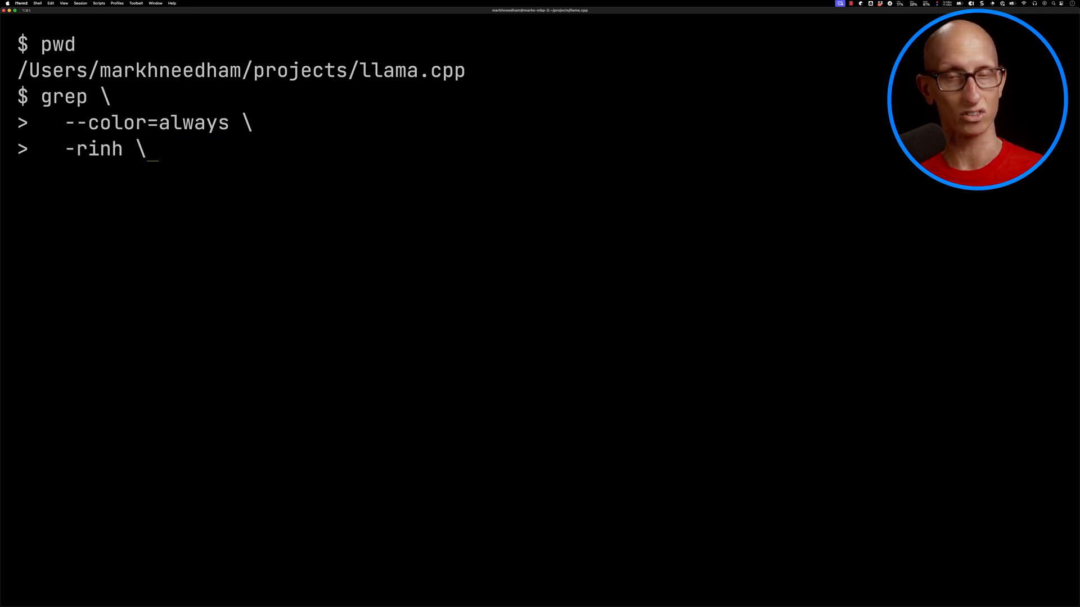
pyautogui.write('"@Model.register" convert-hf-to')
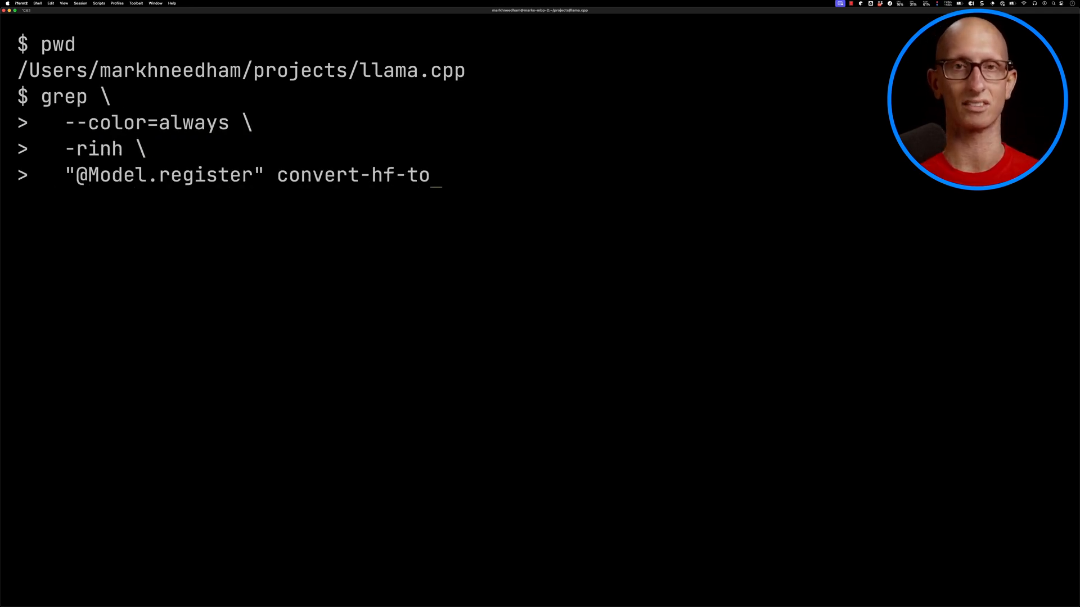
pyautogui.press('Return')
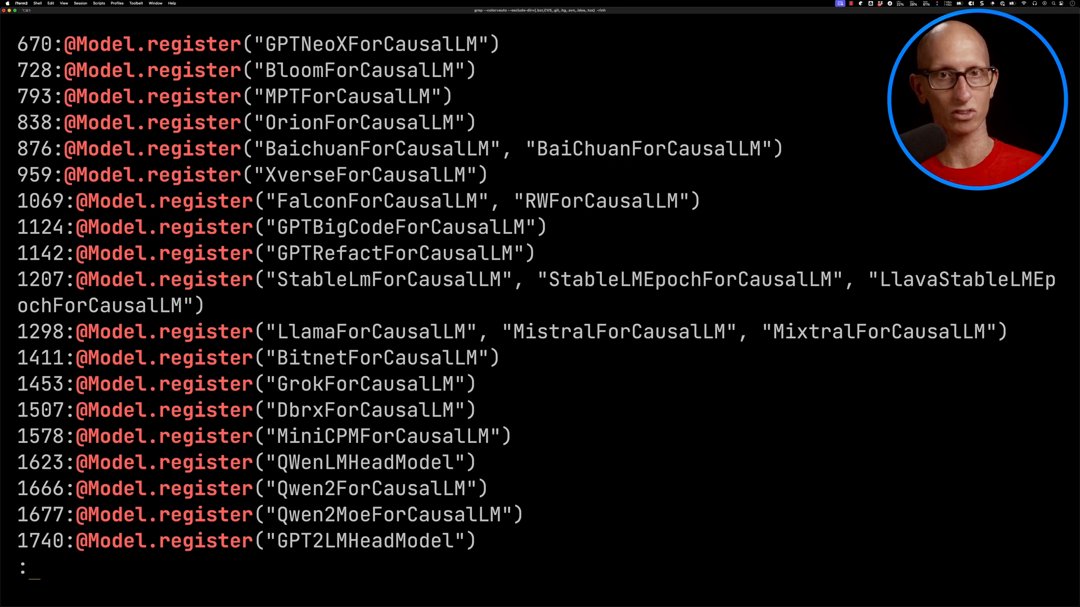
pyautogui.scroll(-3)
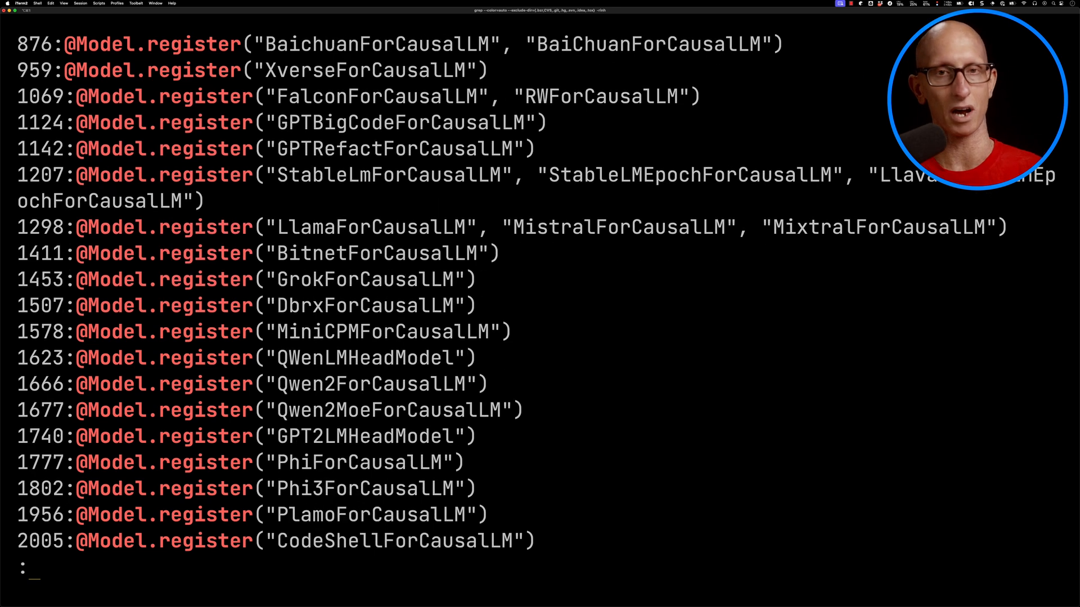
pyautogui.scroll(-3)
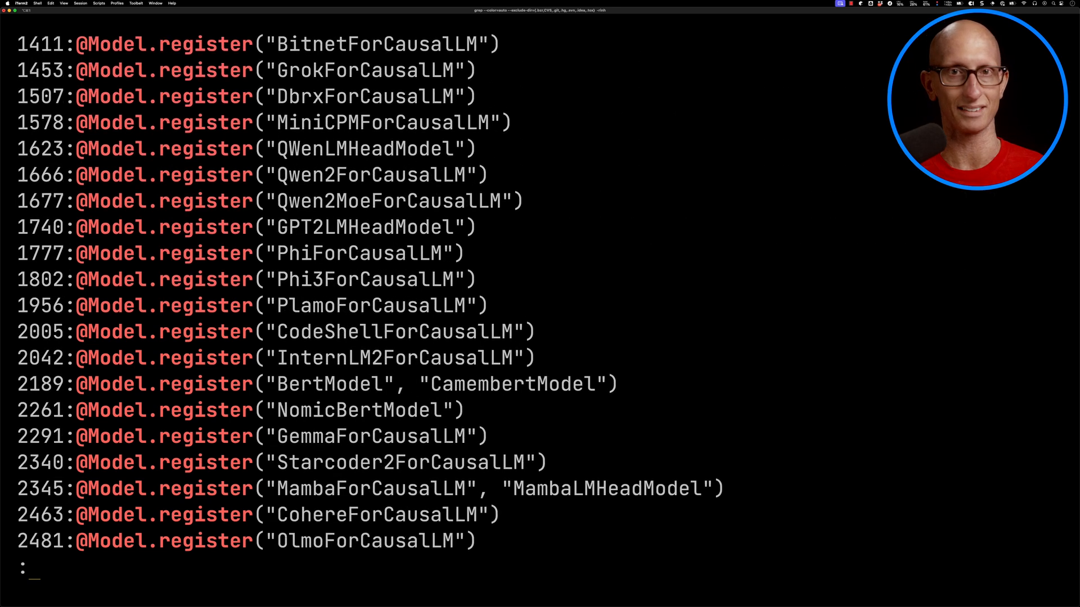